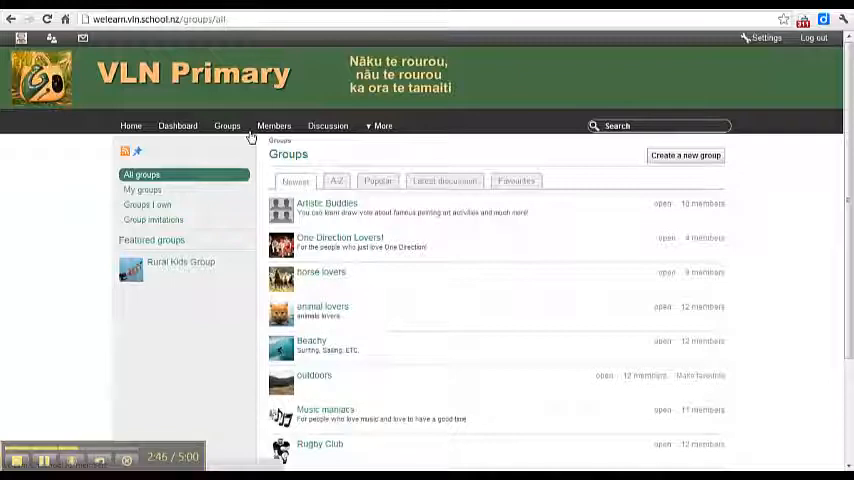
pyautogui.moveTo(462, 240)
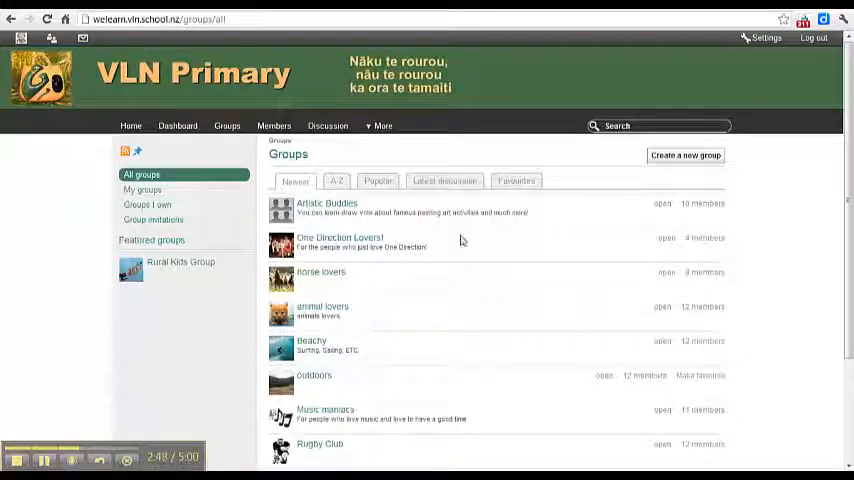
# Open the empty Create a new group form and scroll toward its membership permissions.
pyautogui.scroll(-3)
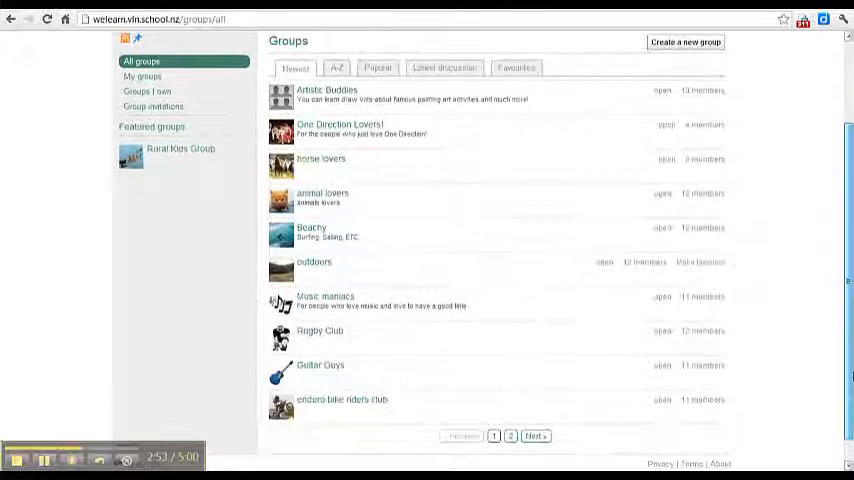
pyautogui.scroll(-3)
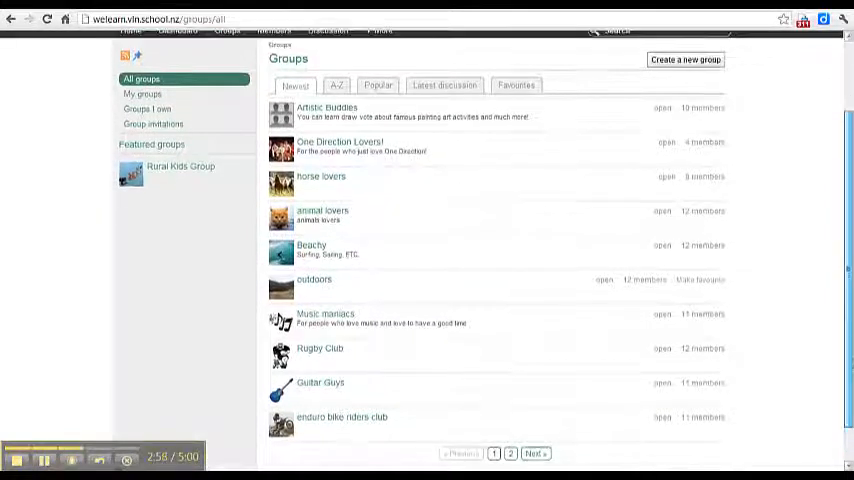
pyautogui.moveTo(297, 177)
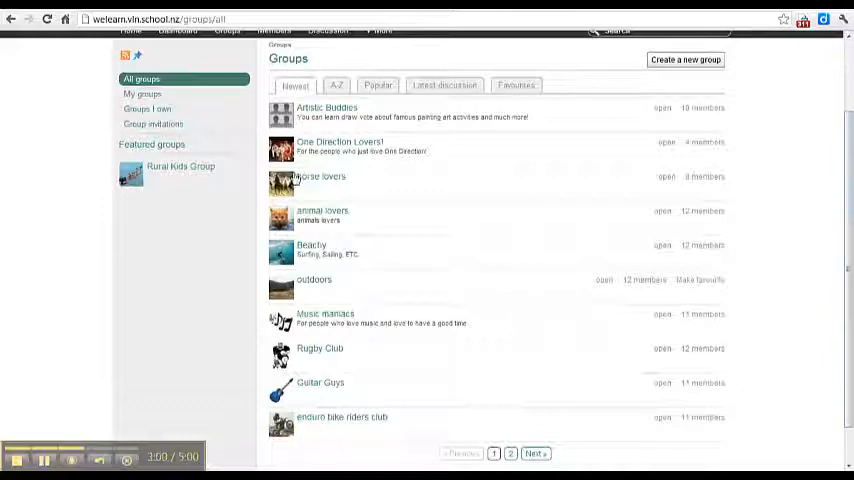
pyautogui.moveTo(324, 280)
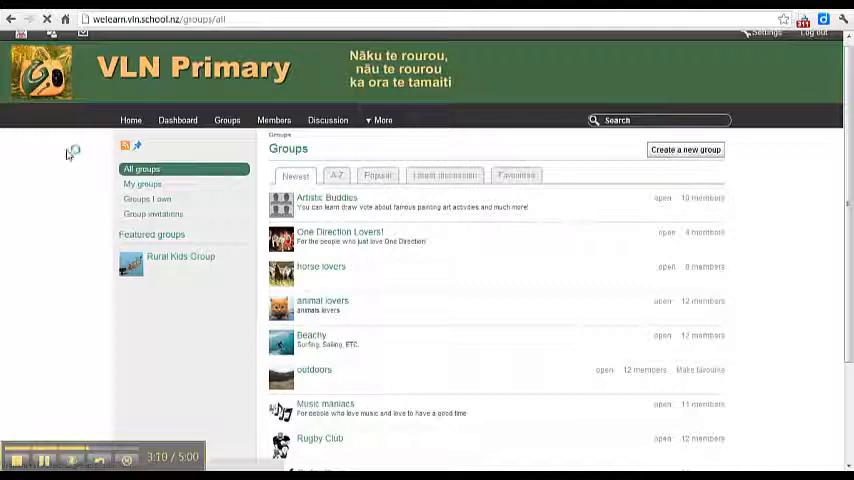
pyautogui.click(686, 149)
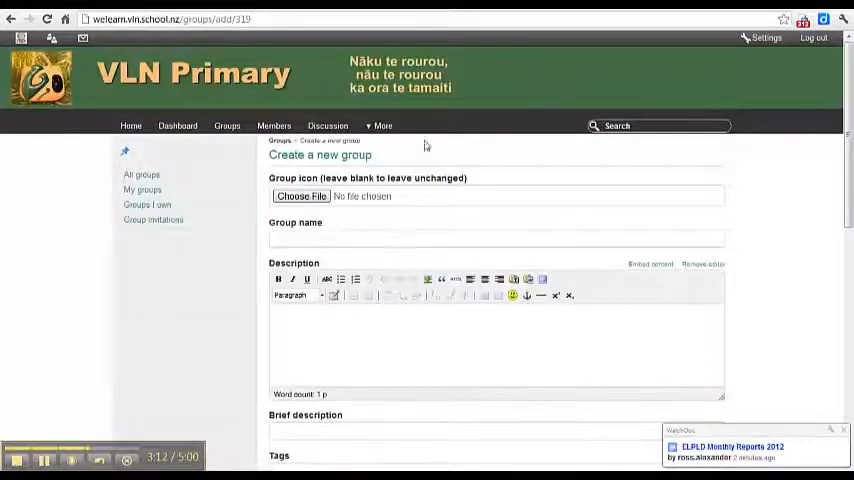
pyautogui.scroll(-3)
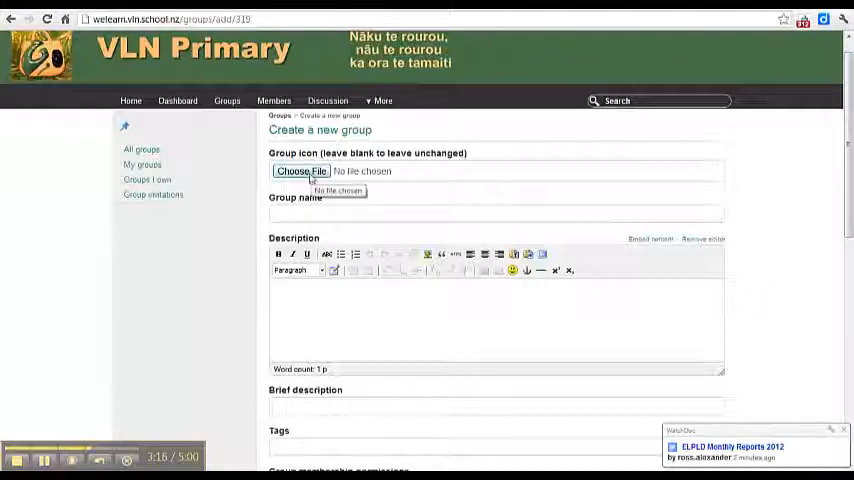
pyautogui.moveTo(630, 135)
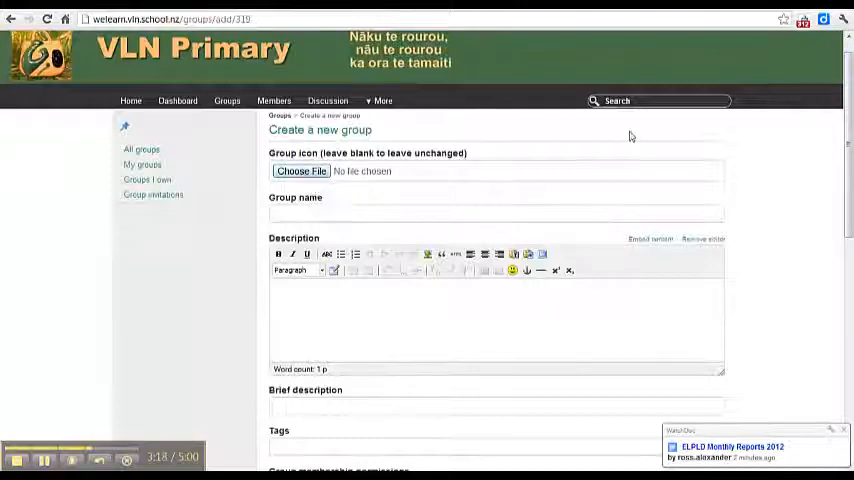
pyautogui.scroll(-3)
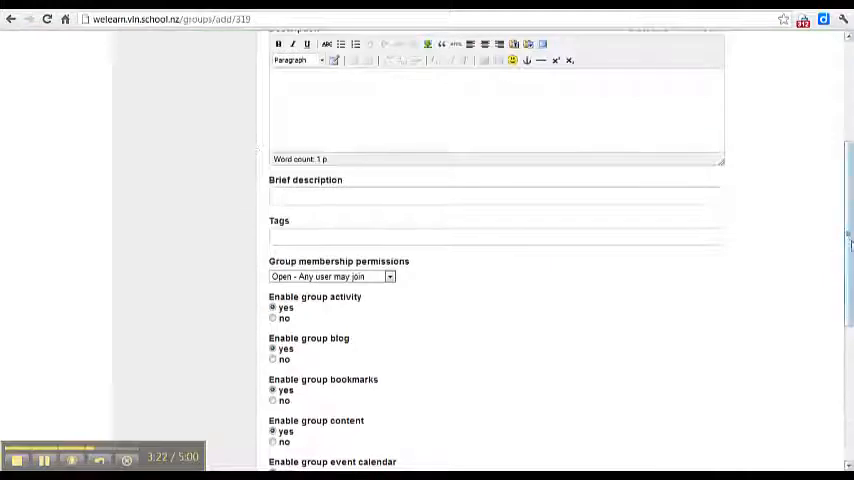
pyautogui.scroll(-3)
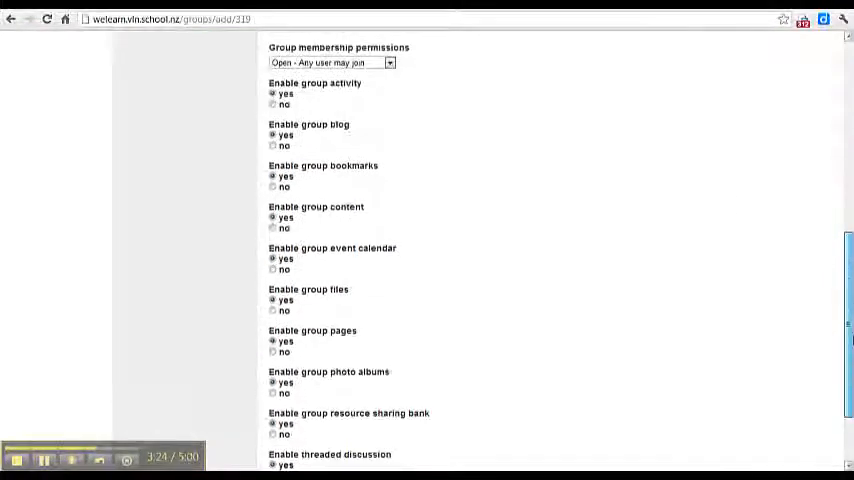
pyautogui.scroll(3)
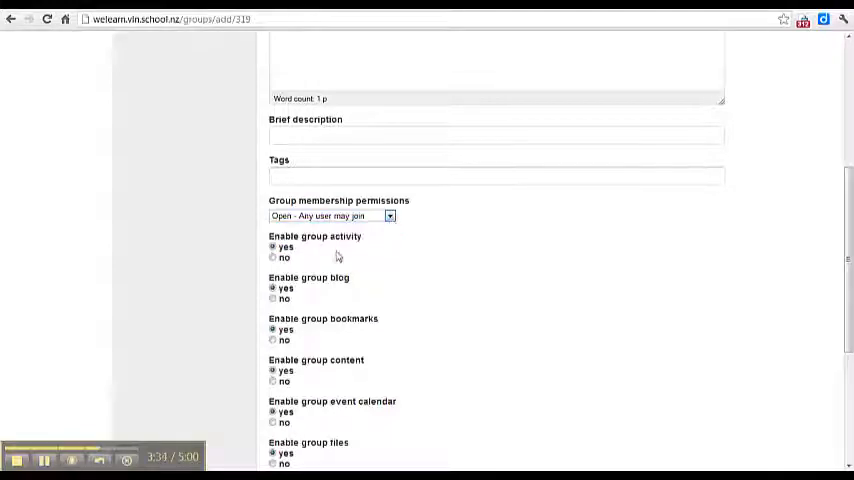
pyautogui.scroll(-3)
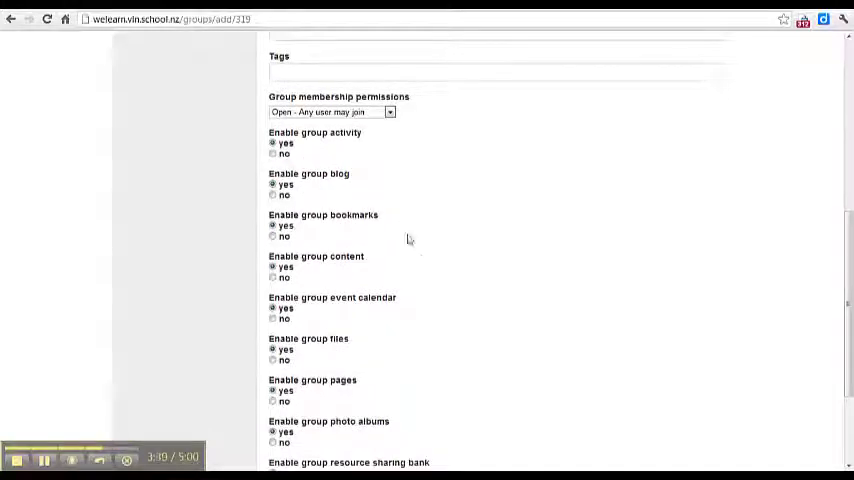
pyautogui.scroll(-3)
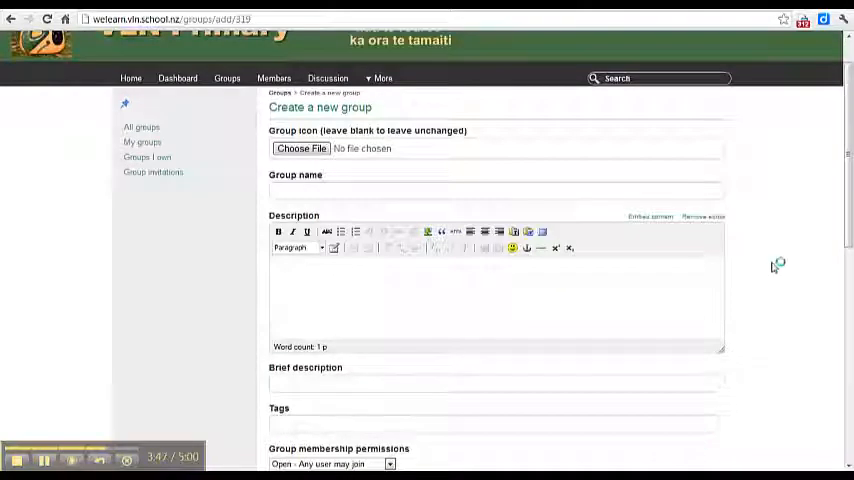
pyautogui.scroll(-3)
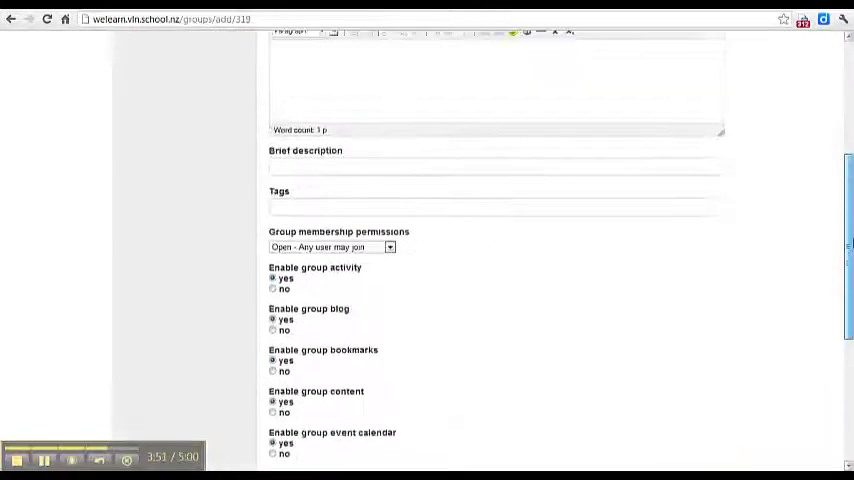
pyautogui.scroll(-3)
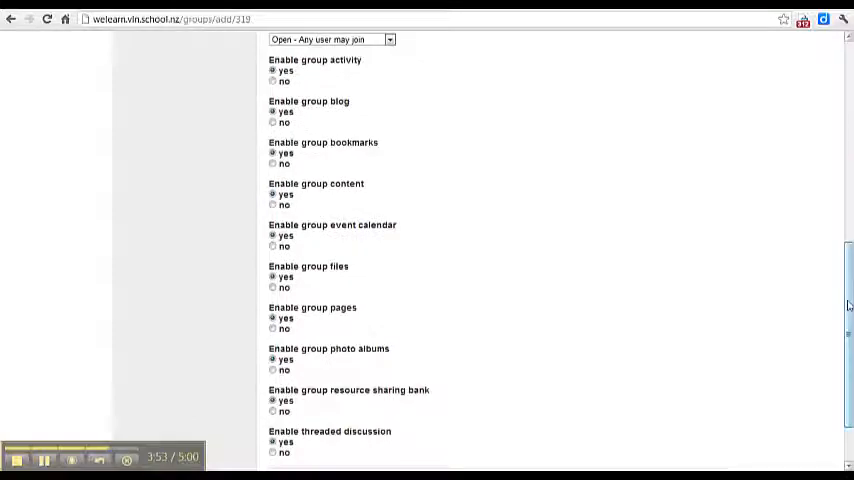